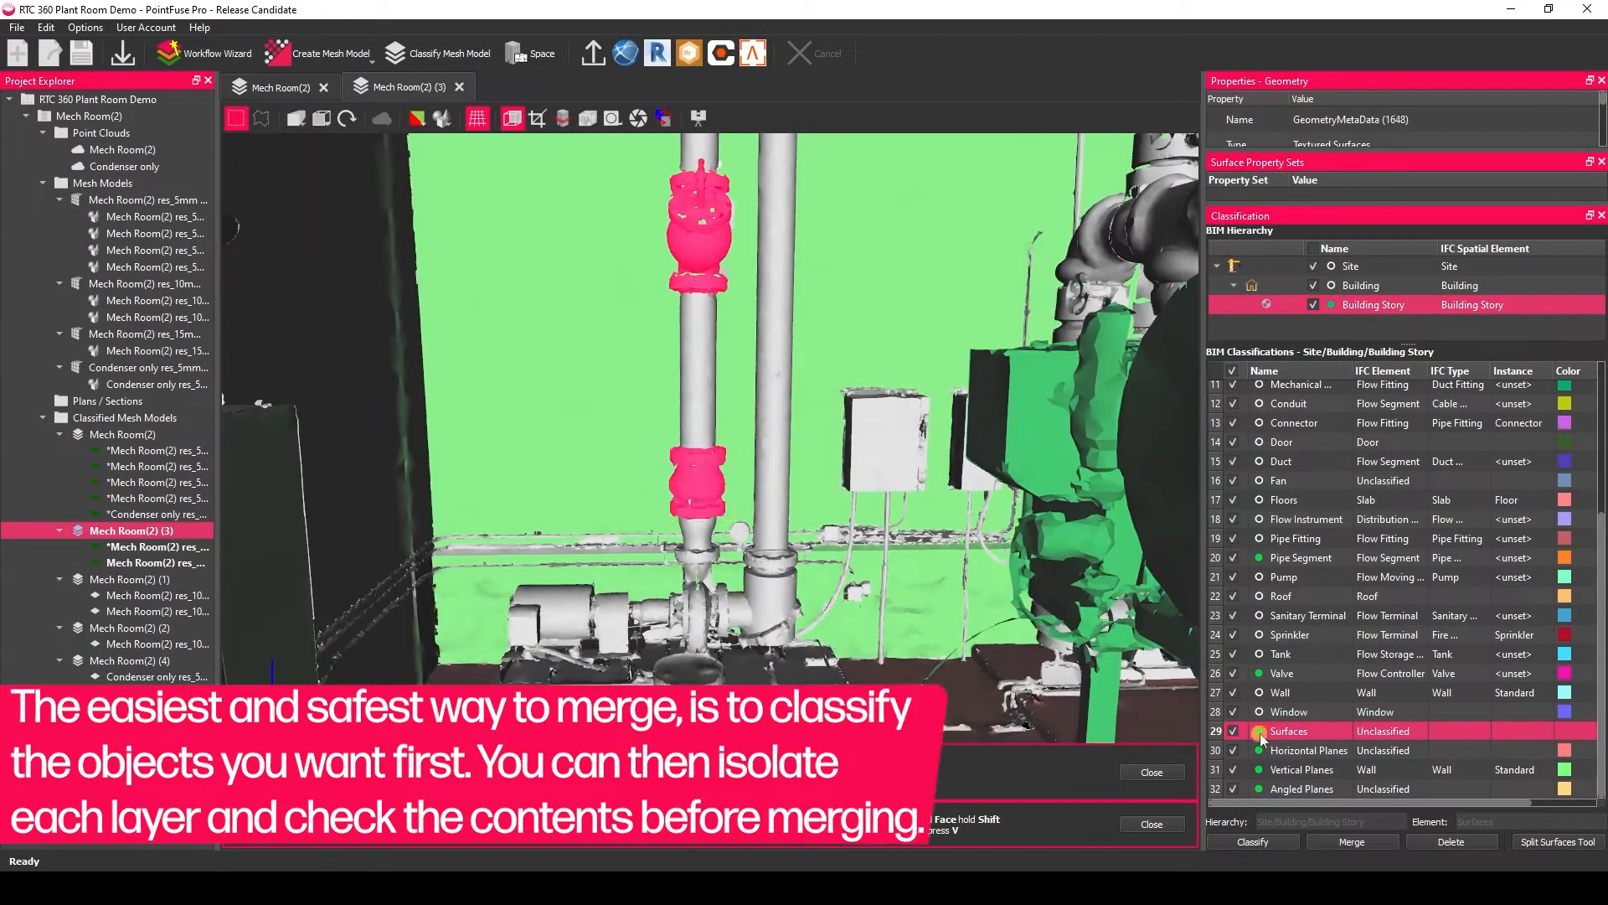
- Isolate the Condenser classification layer in all levels so only its mesh shows
click(1282, 673)
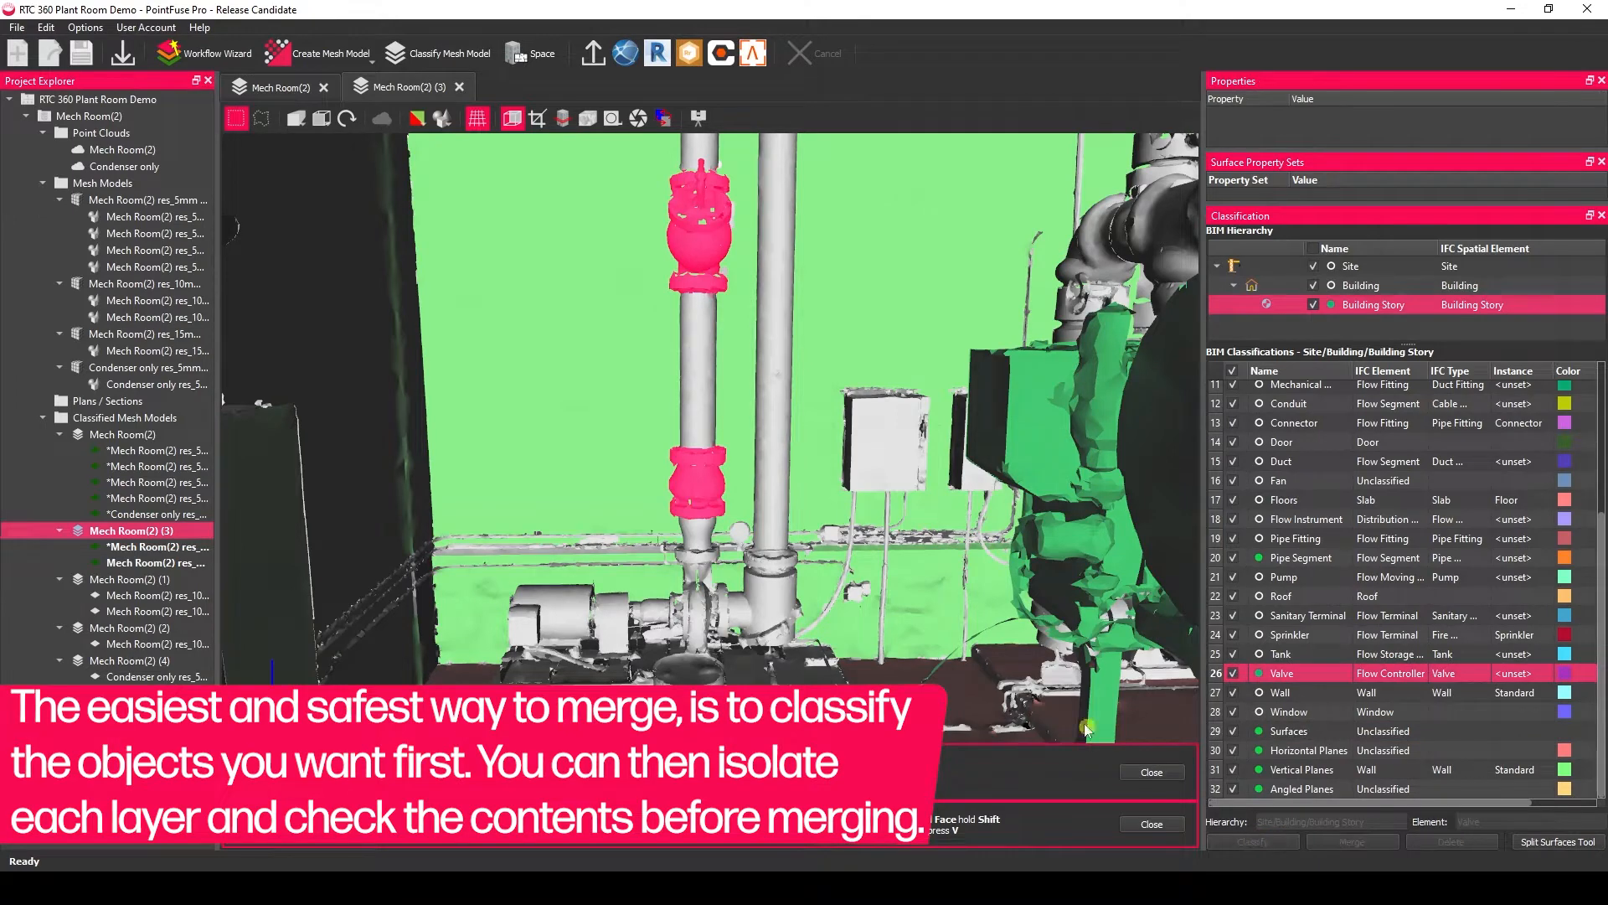
right_click(1282, 672)
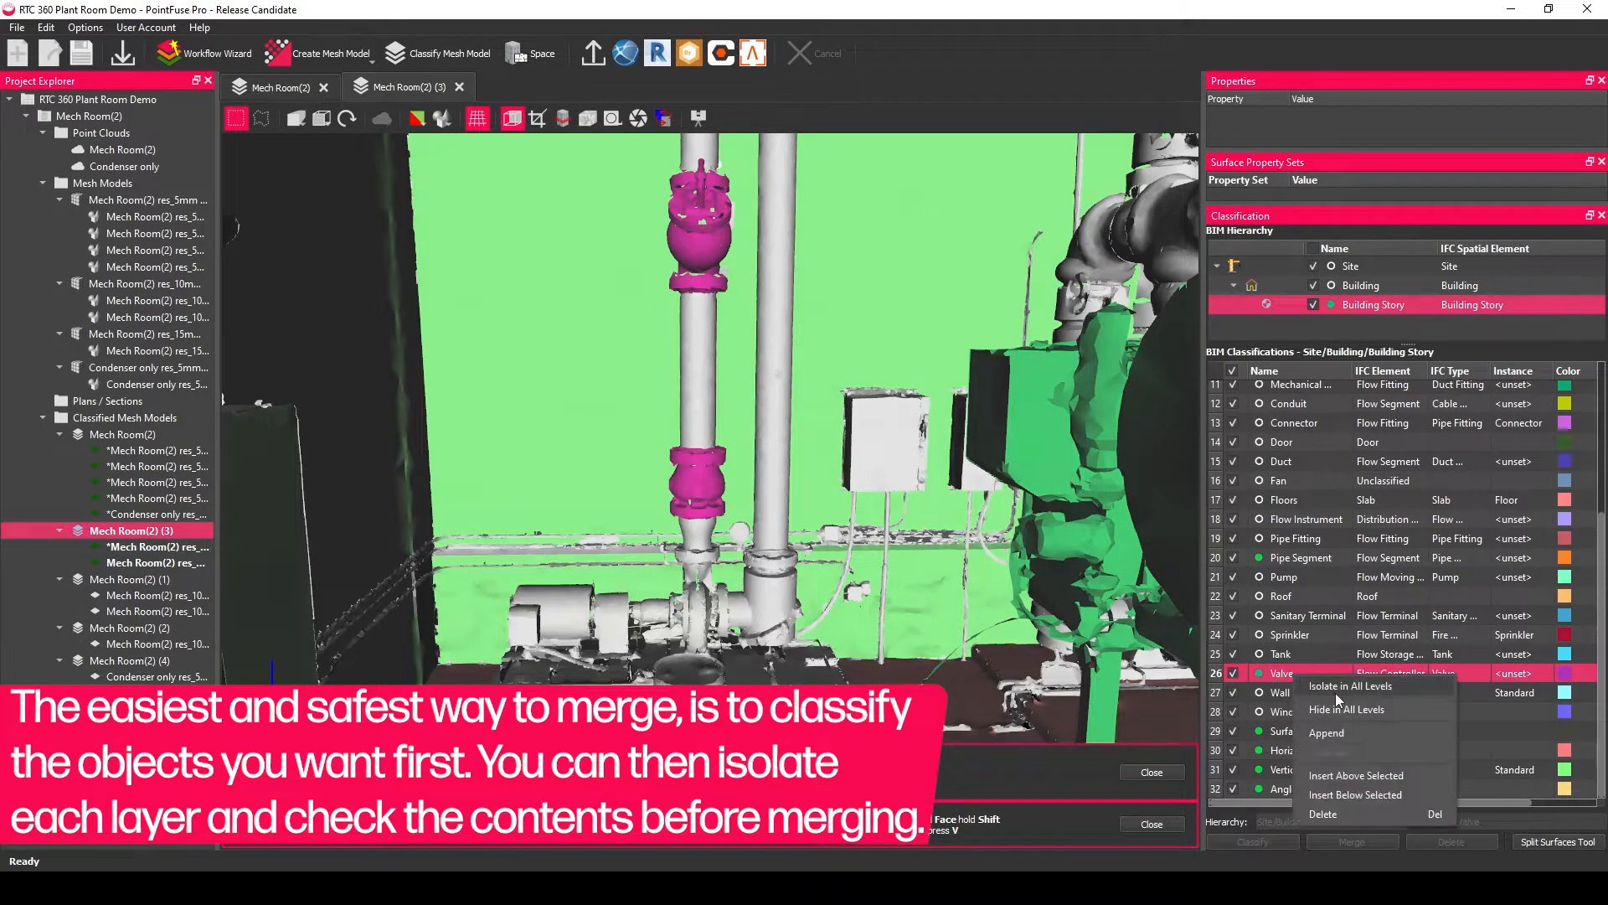
click(1347, 685)
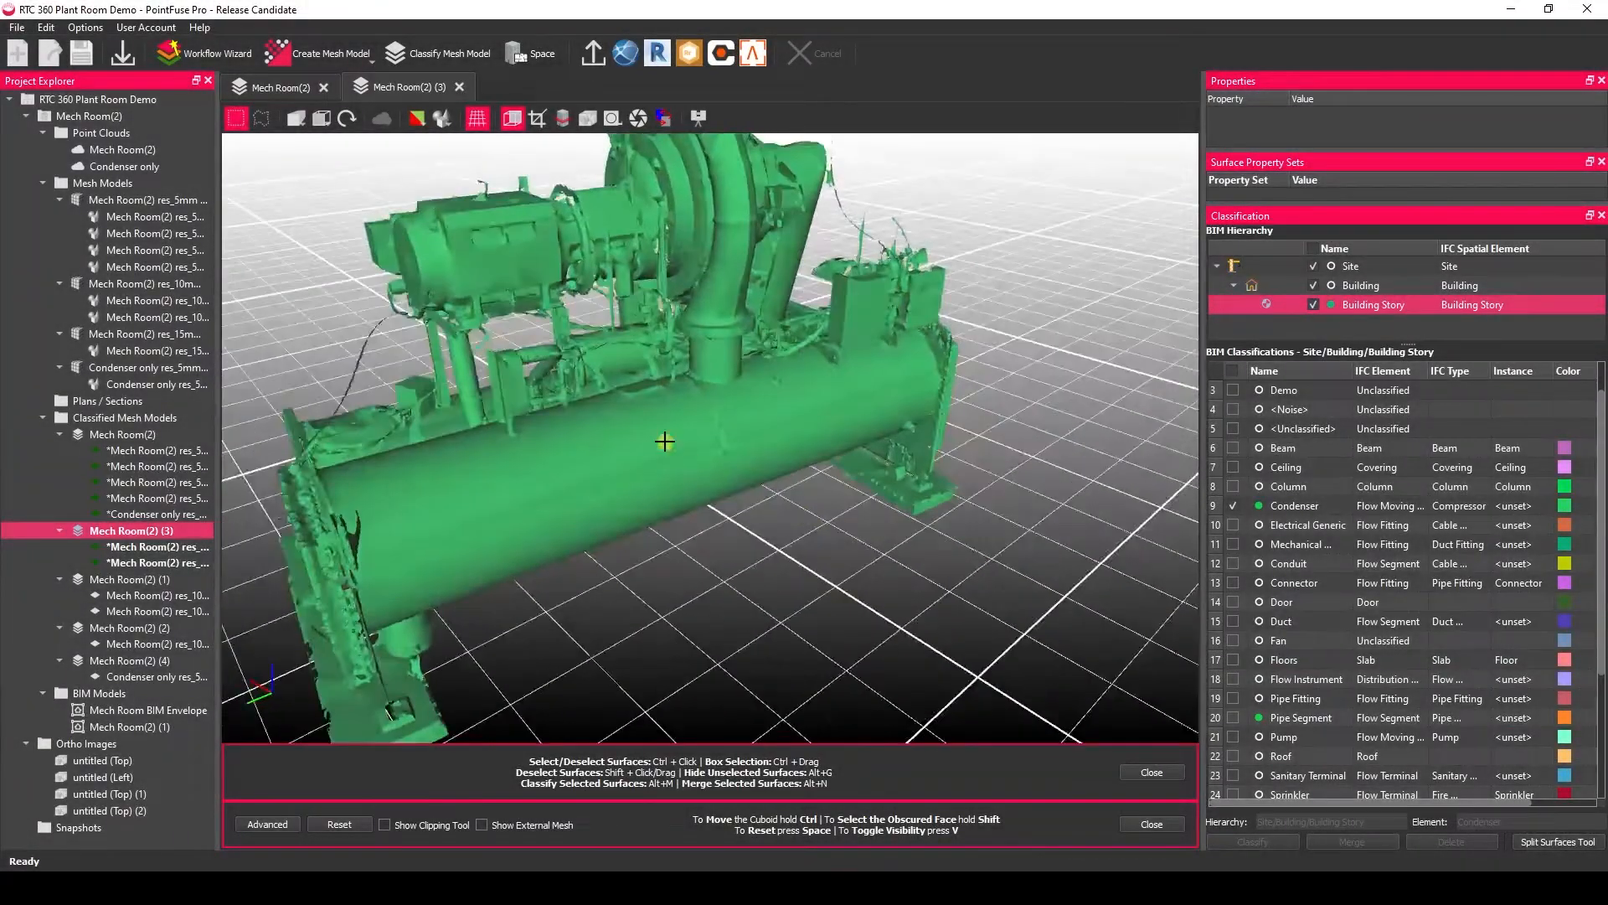
- Box-select every condenser surface and merge them into one object
click(662, 440)
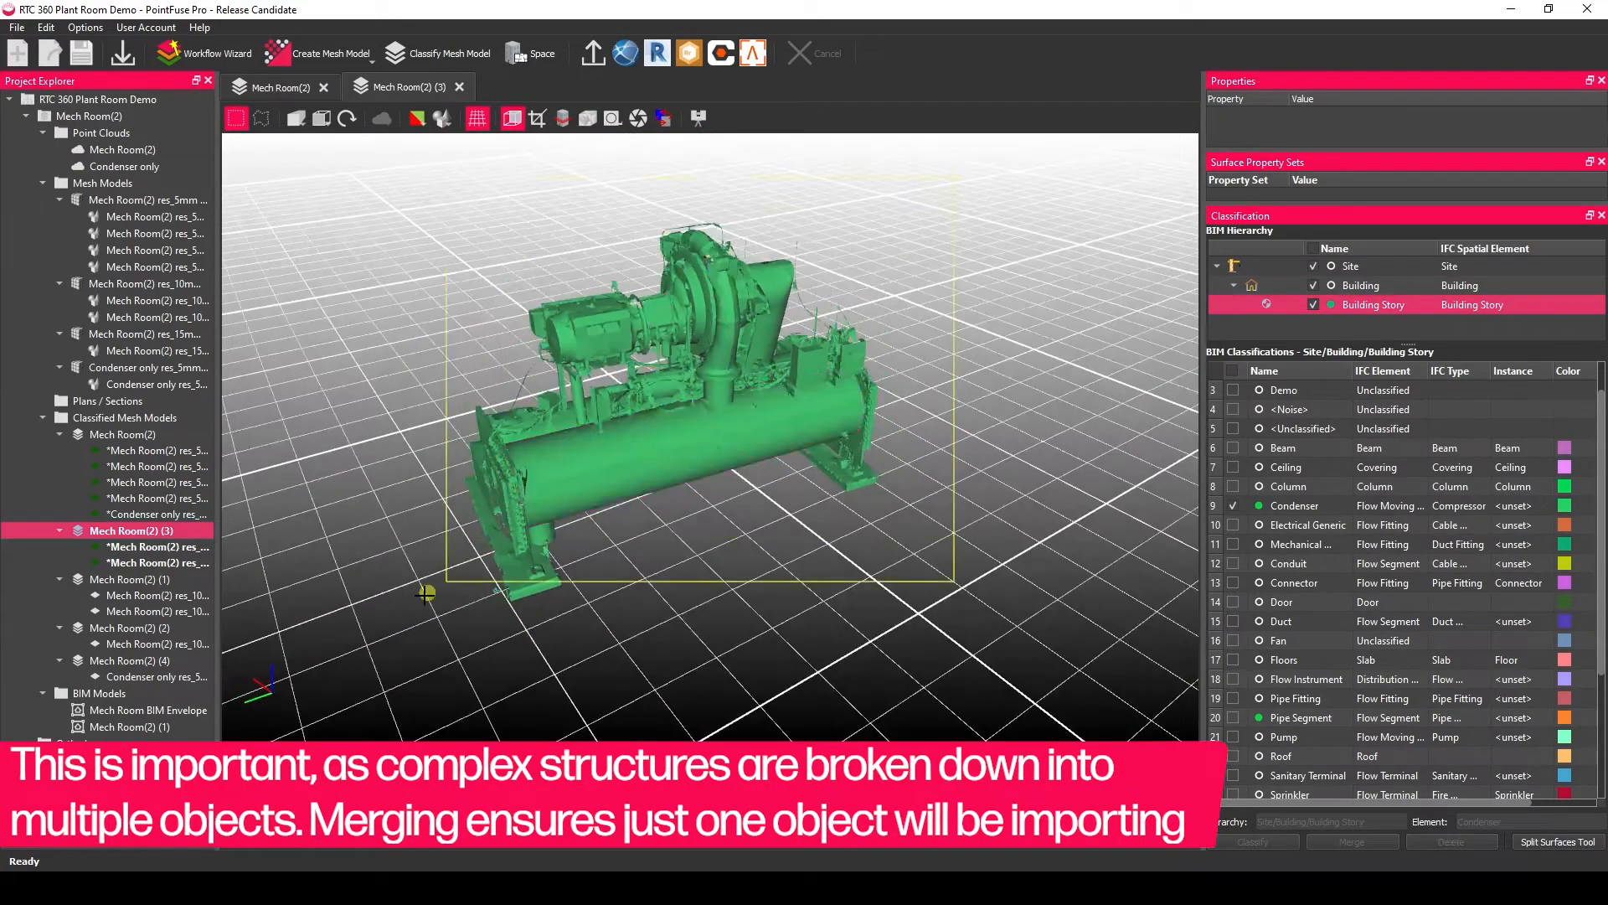
click(1294, 506)
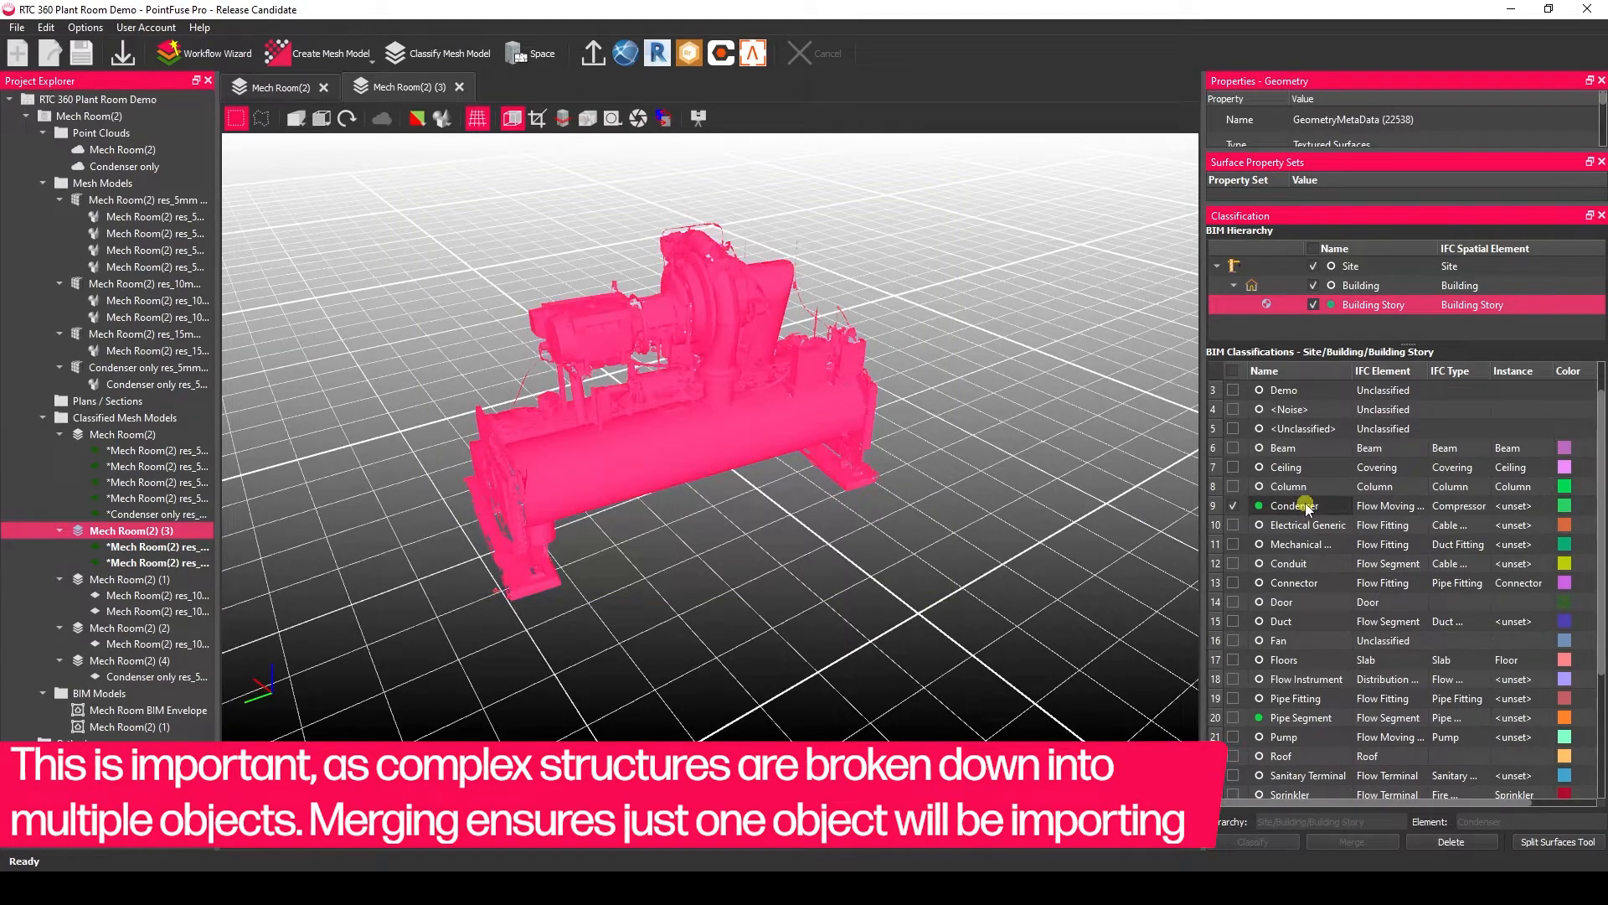
click(1297, 505)
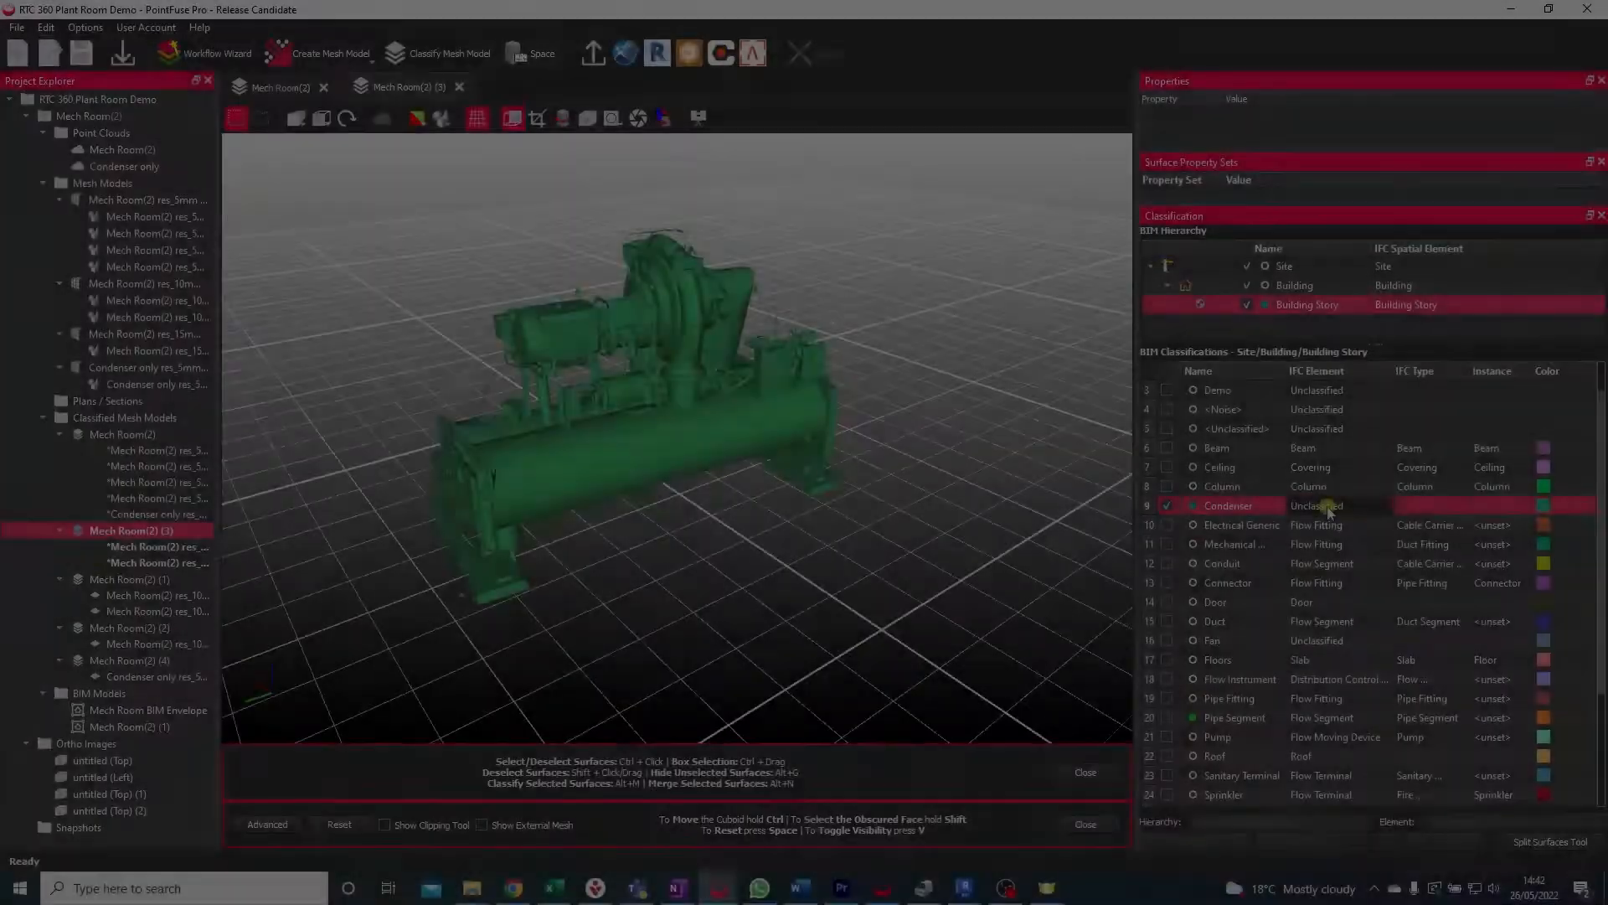
- Map the Condenser layer's IFC element to Energy Conversion Device and bring up its IFC type choices
click(1316, 504)
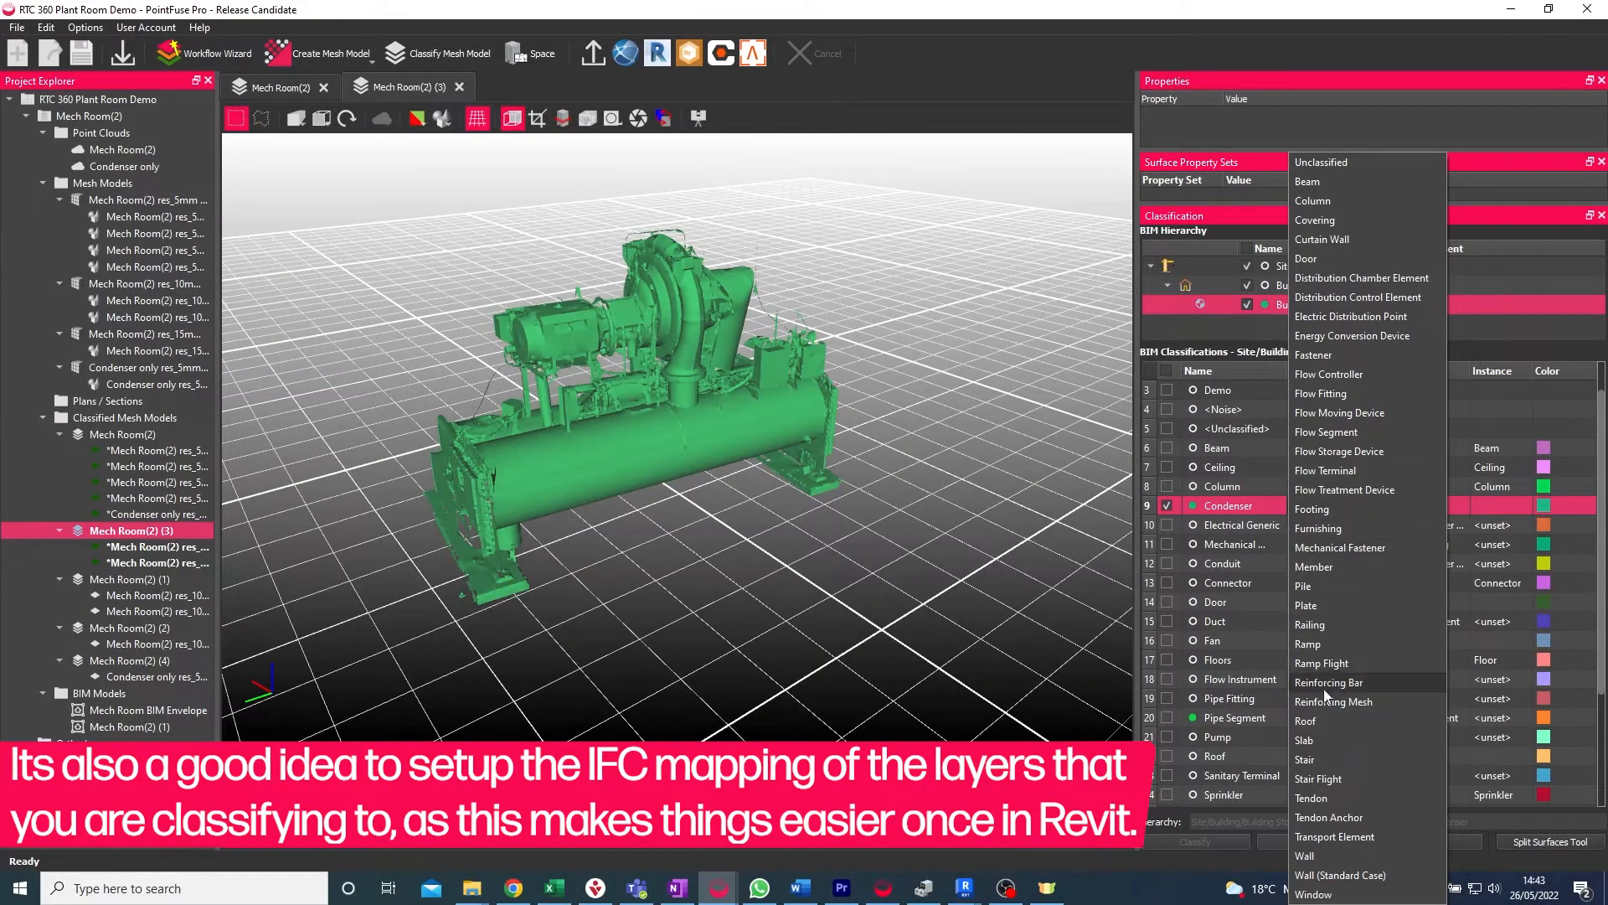
click(1352, 335)
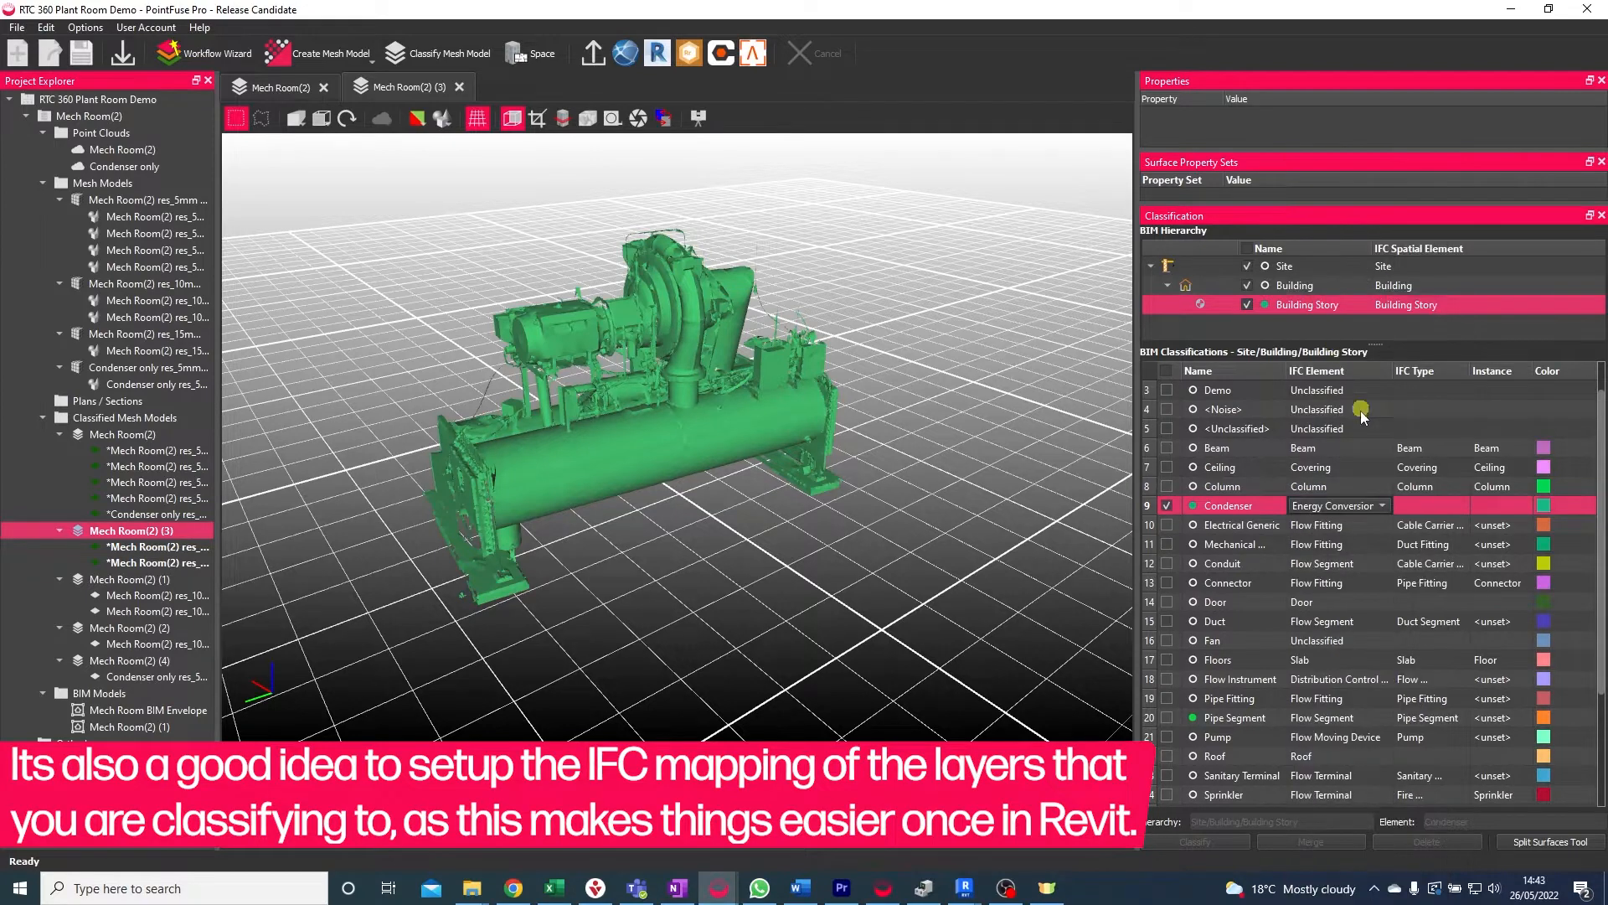
click(1382, 505)
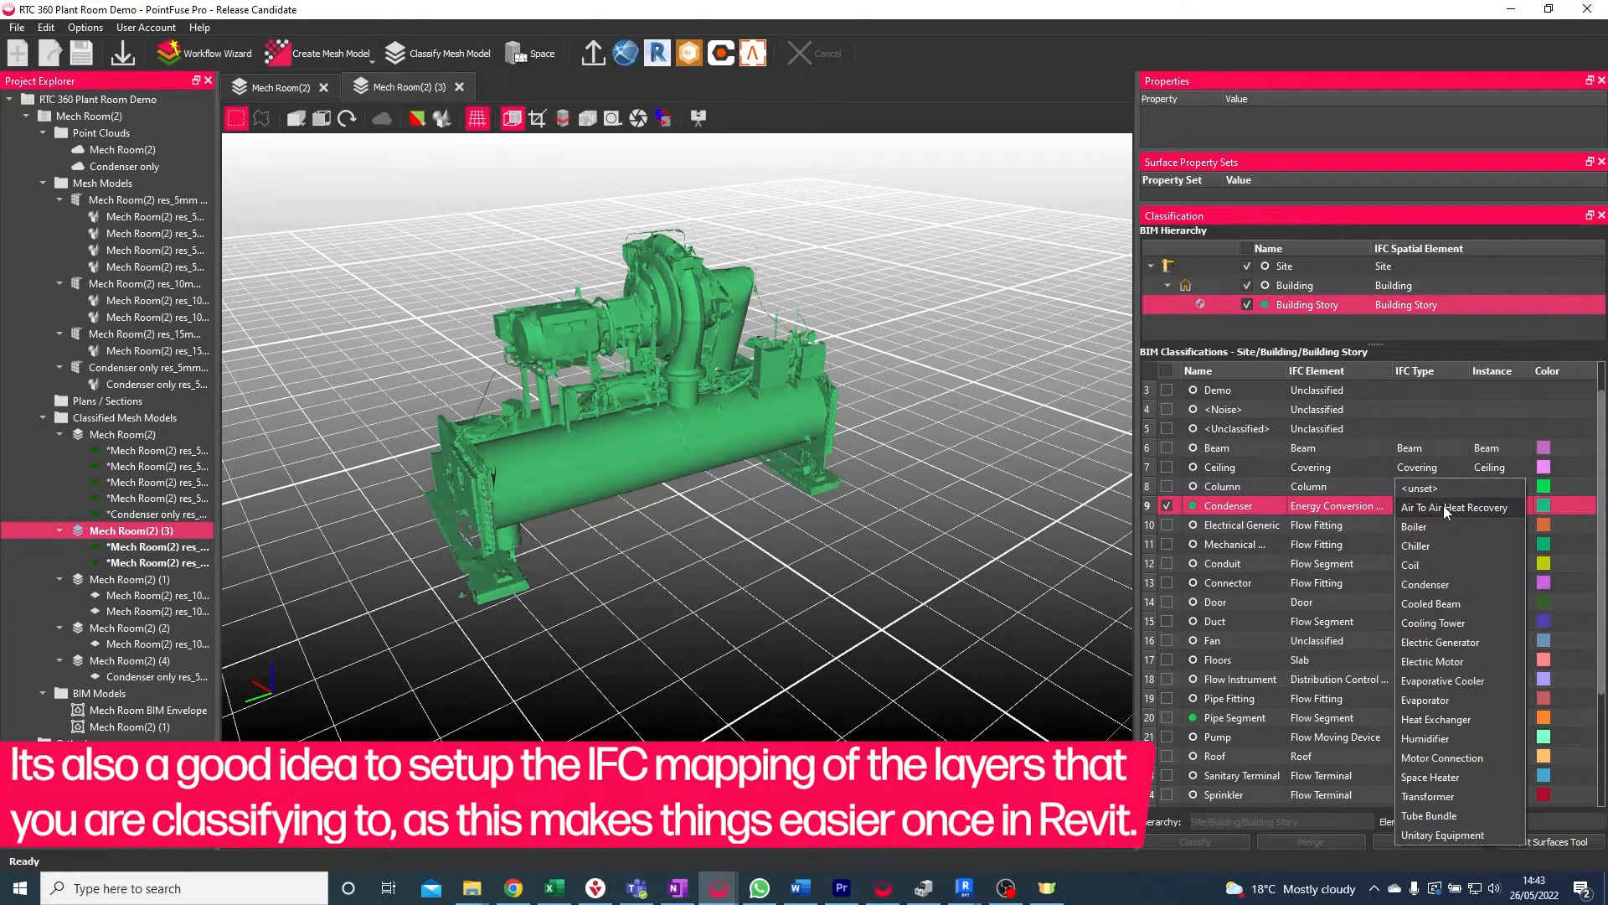